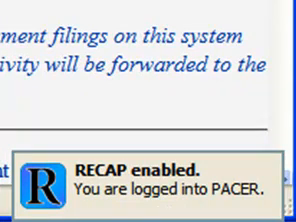
Scroll the PACER page to see RECAP's 'logged into PACER' notification and the free cached document.
scroll("down", 3)
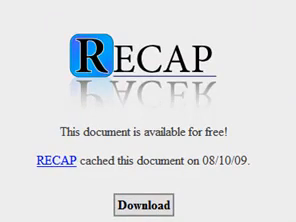
mouse_move(148, 209)
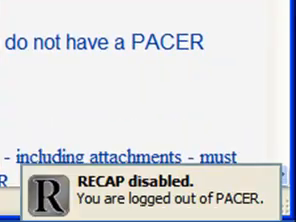
With PACER logged out and RECAP disabled, open the Firefox menu listing Recap Preferences.
left_click(15, 9)
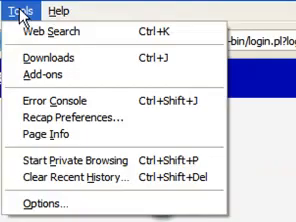